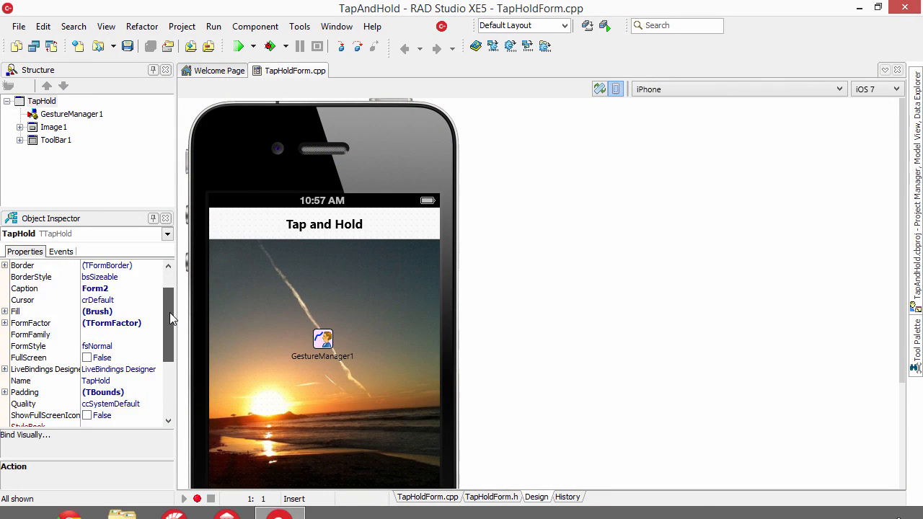
Open the FormGesture OnGesture handler code from the form's Events list in the Object Inspector.
scroll("down", 3)
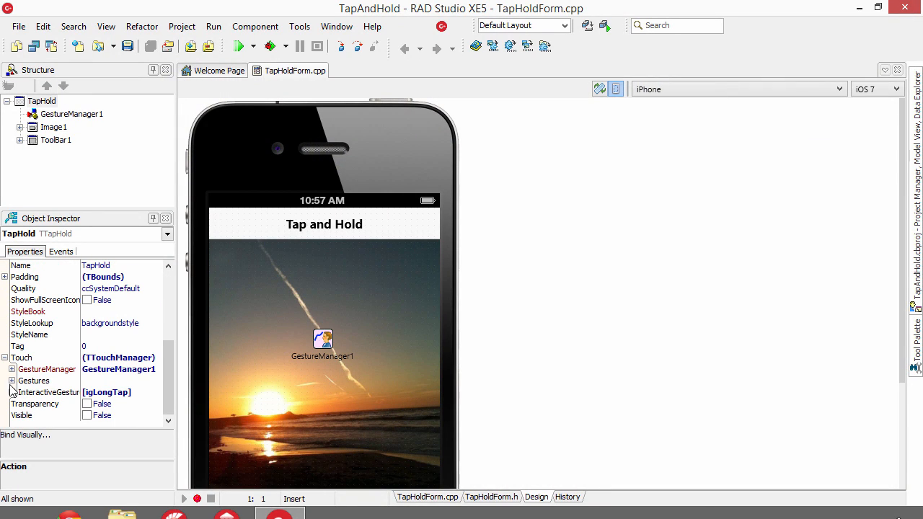
mouse_move(48, 369)
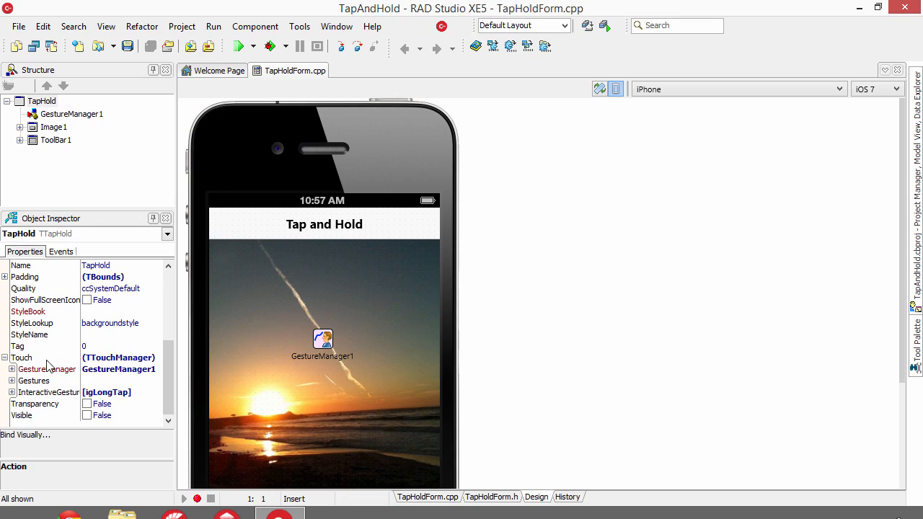
mouse_move(106, 375)
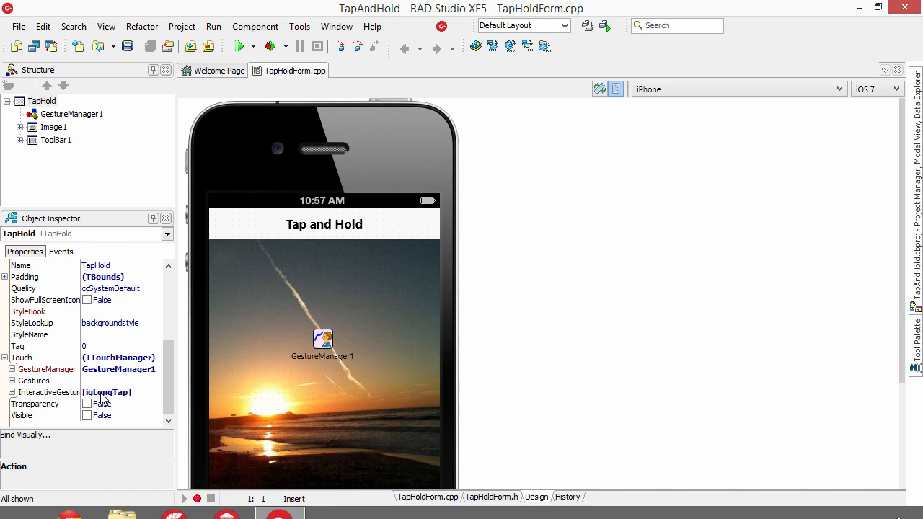
mouse_move(124, 396)
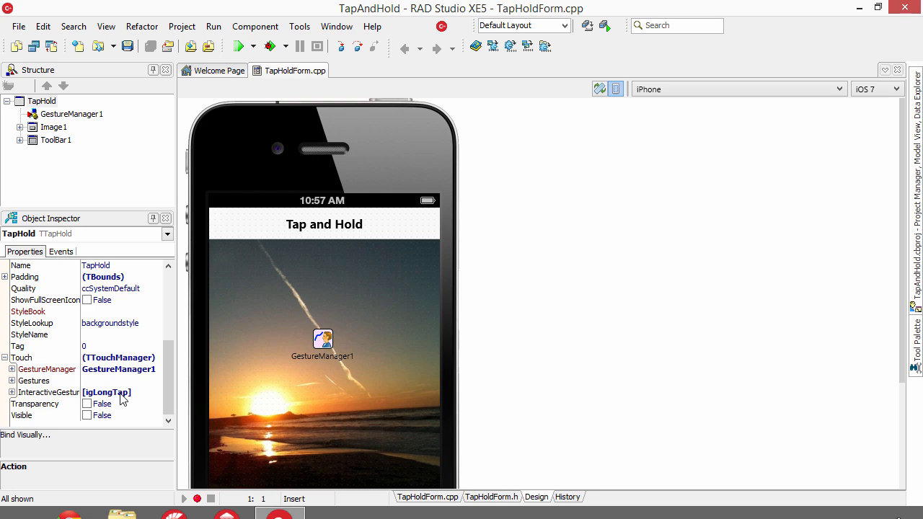
mouse_move(62, 258)
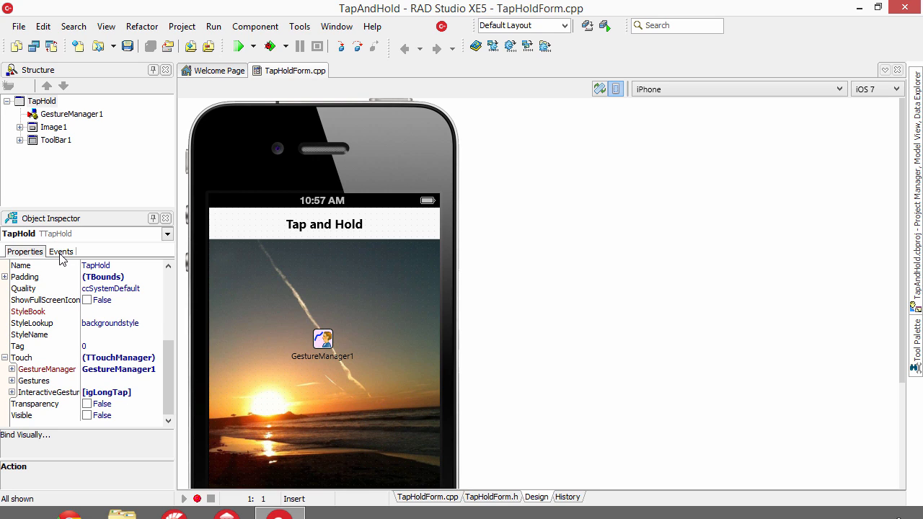
left_click(61, 251)
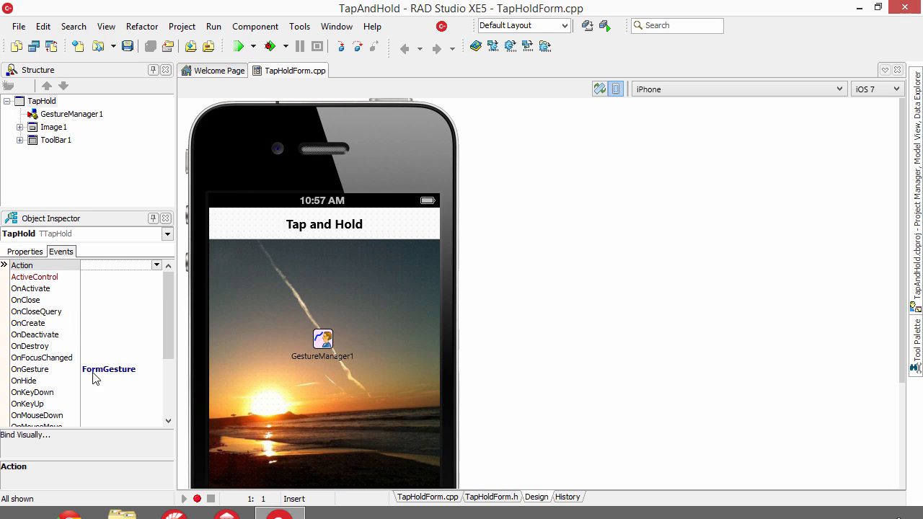
double_click(108, 369)
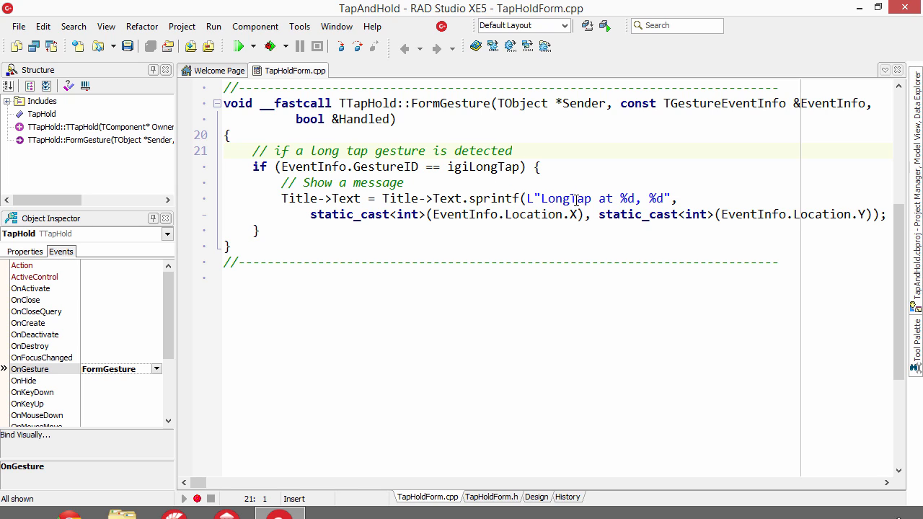
mouse_move(562, 234)
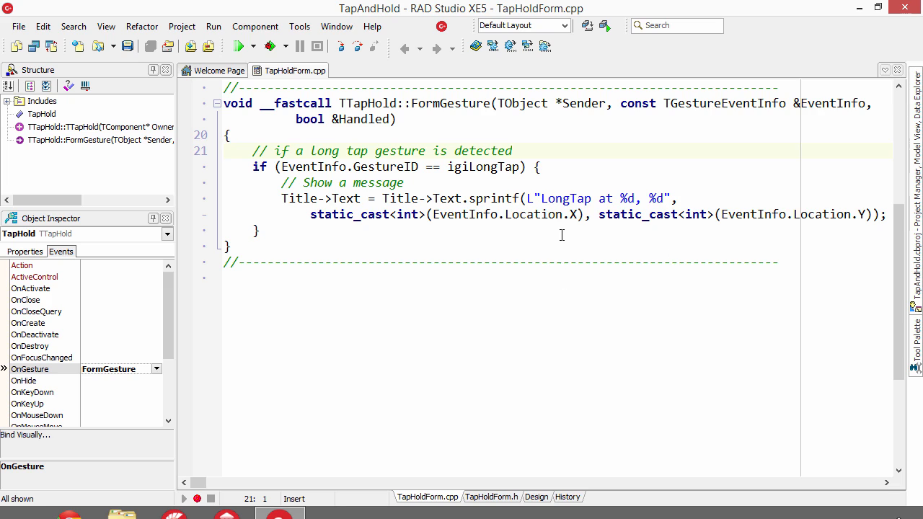
mouse_move(848, 223)
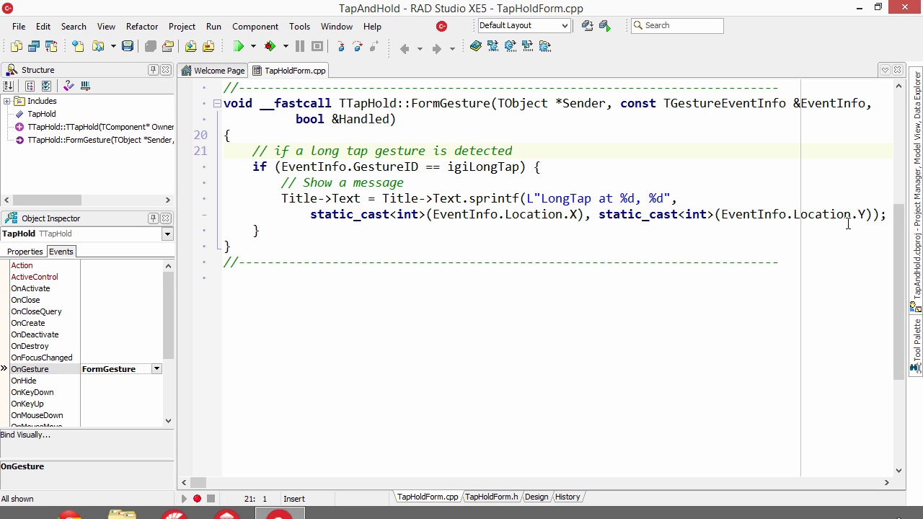